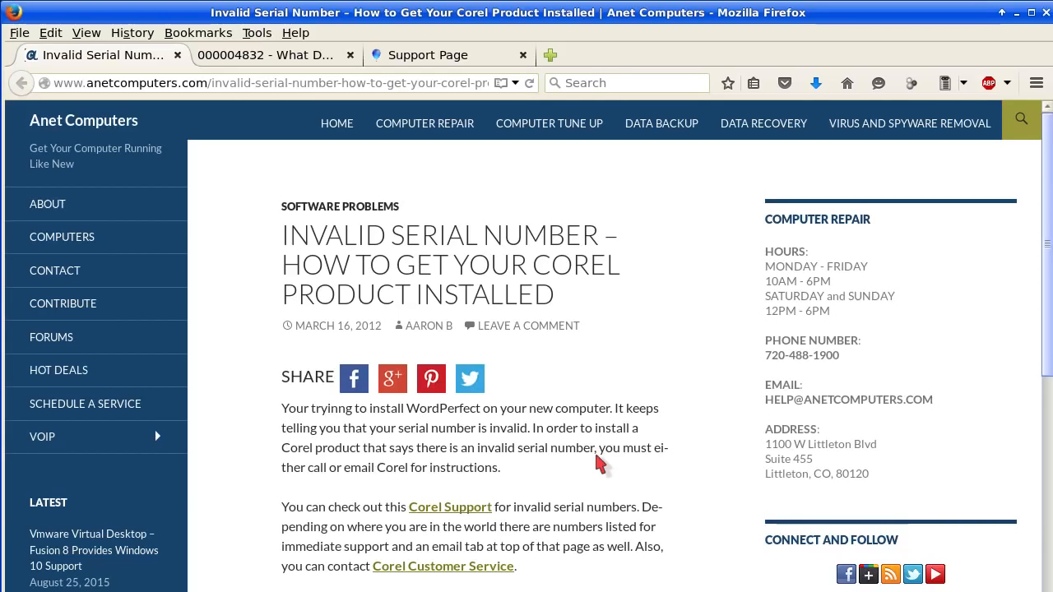
Show the Corel article 000004832 on invalid serial numbers and scroll to its support phone table.
scroll(down, 3)
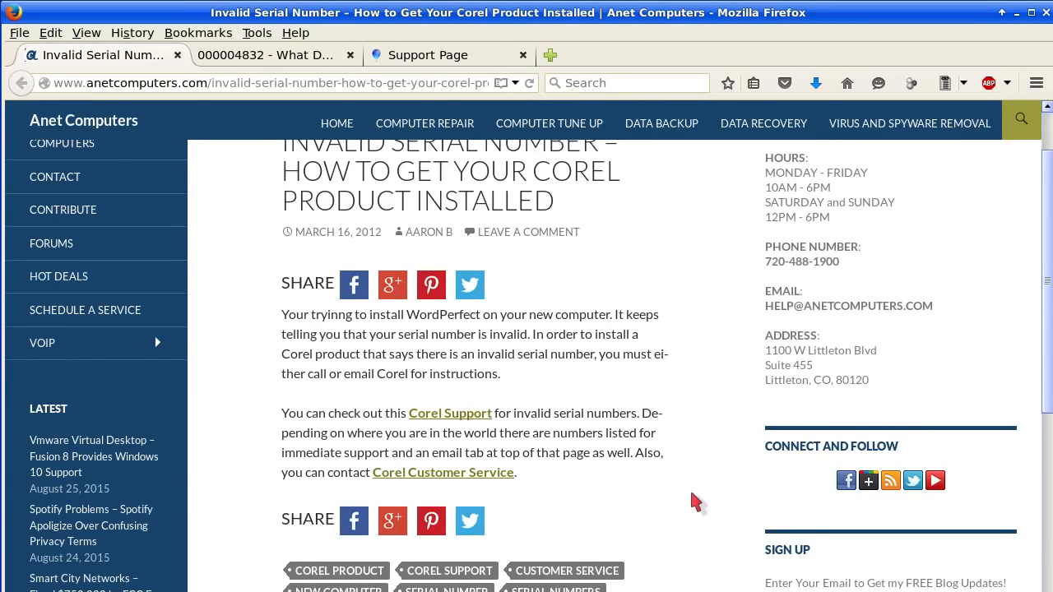
mouse_move(691, 484)
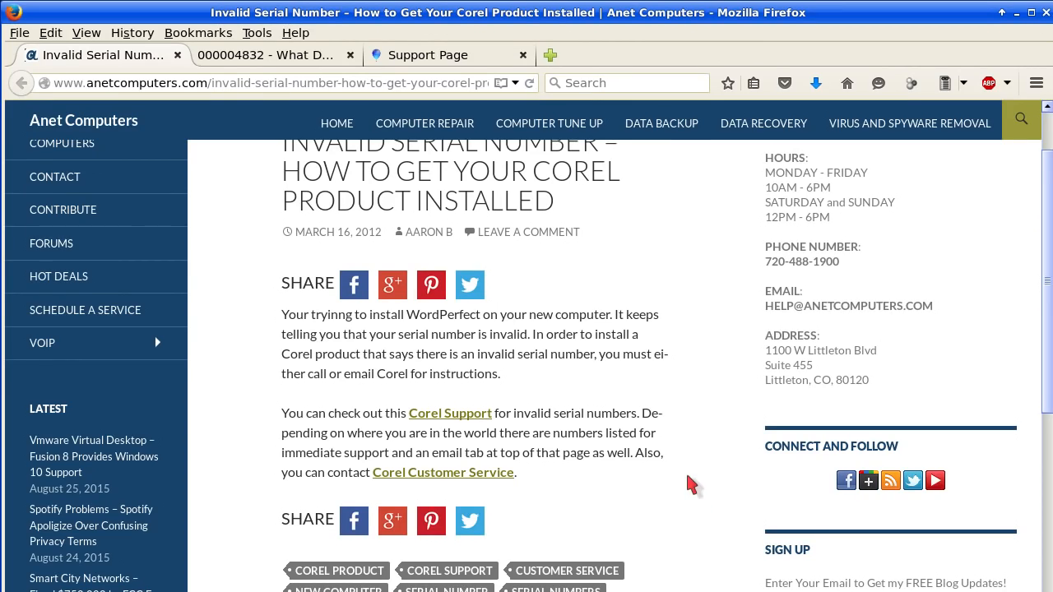
click(263, 55)
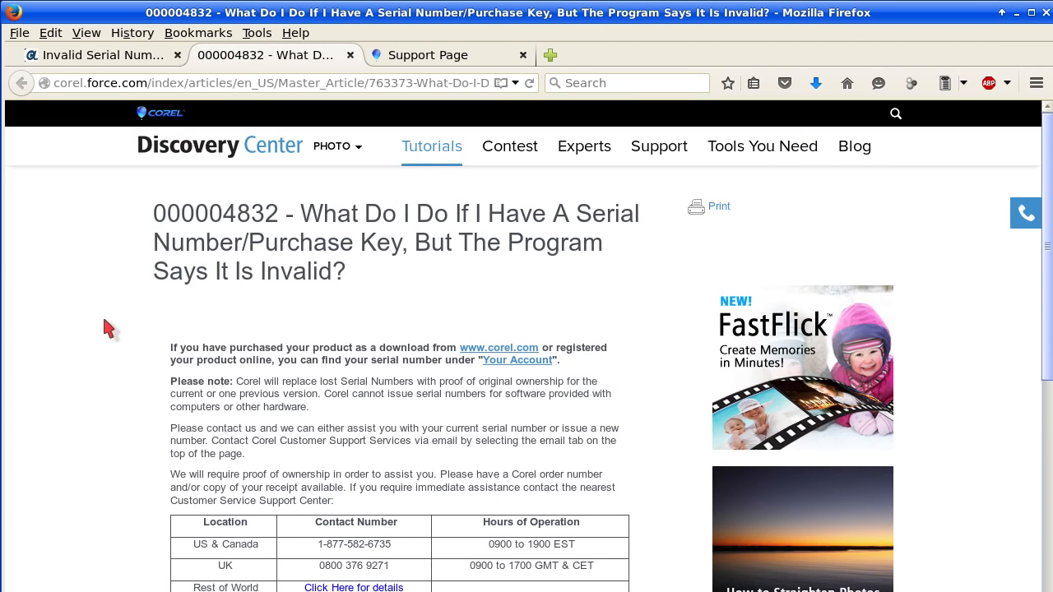
mouse_move(75, 360)
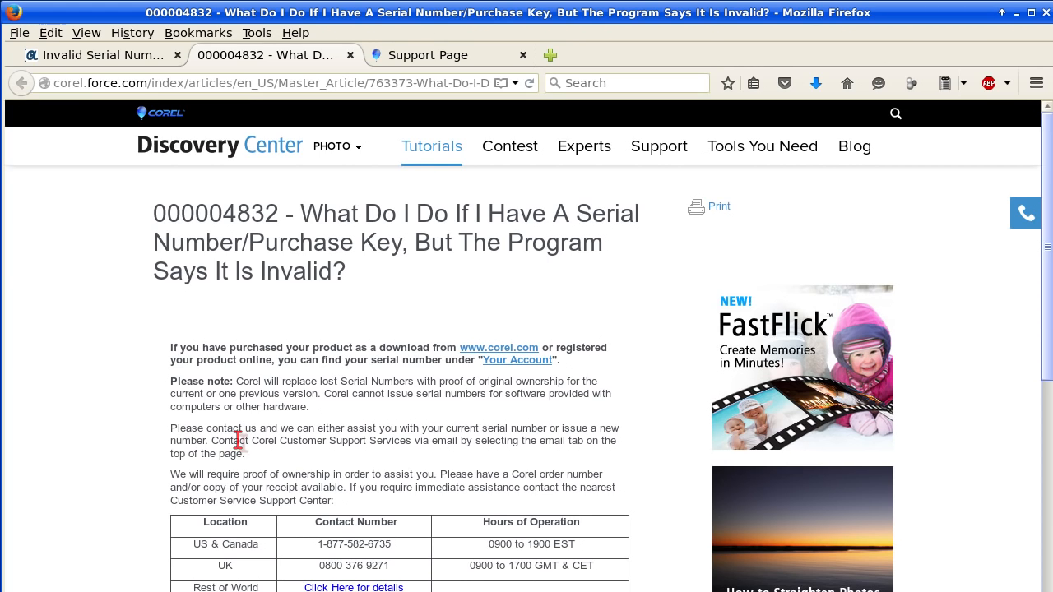
scroll(down, 3)
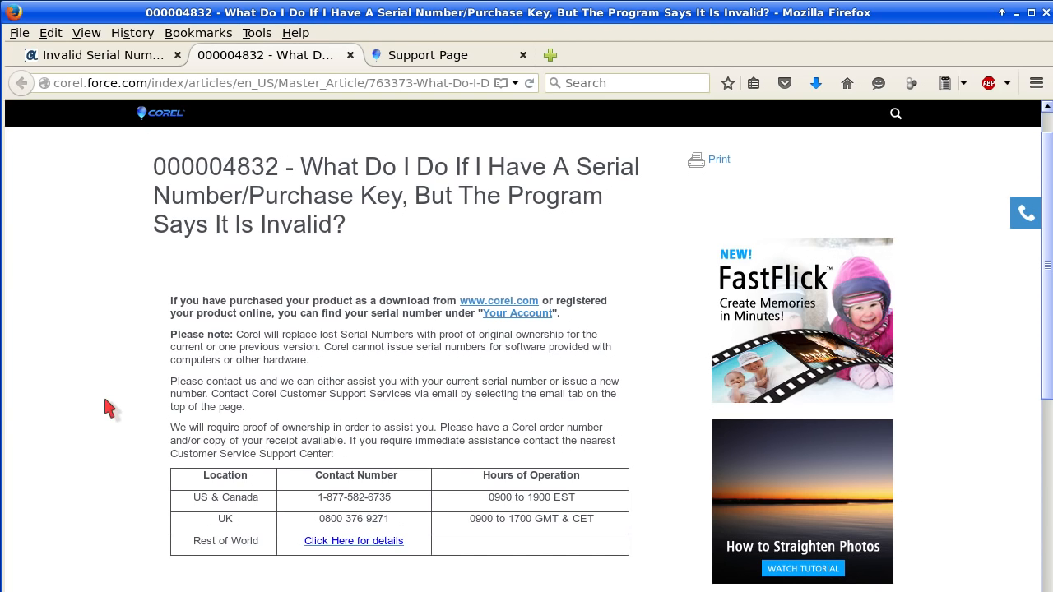
scroll(down, 3)
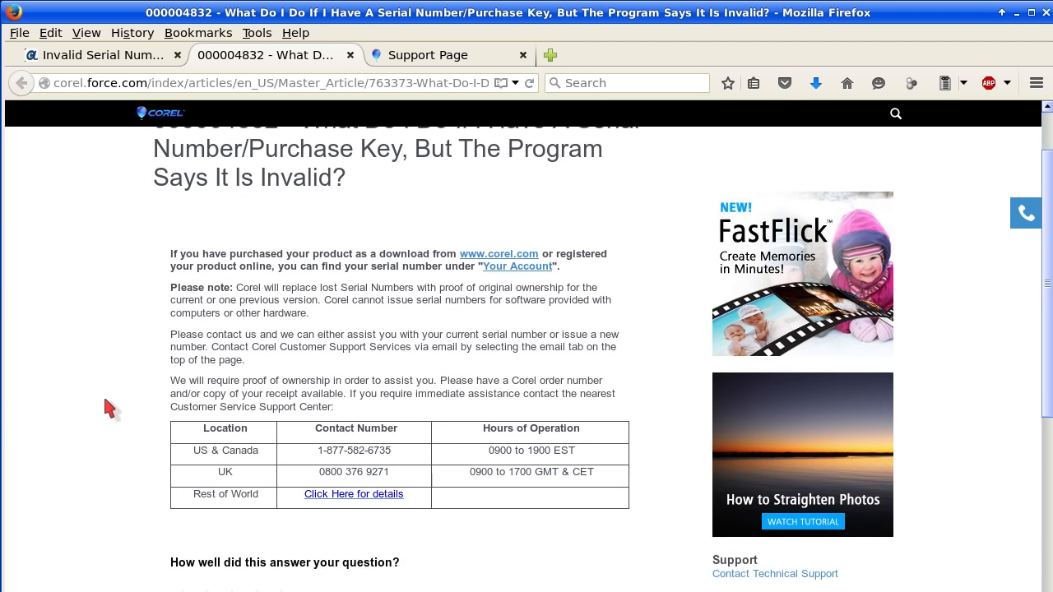
scroll(down, 3)
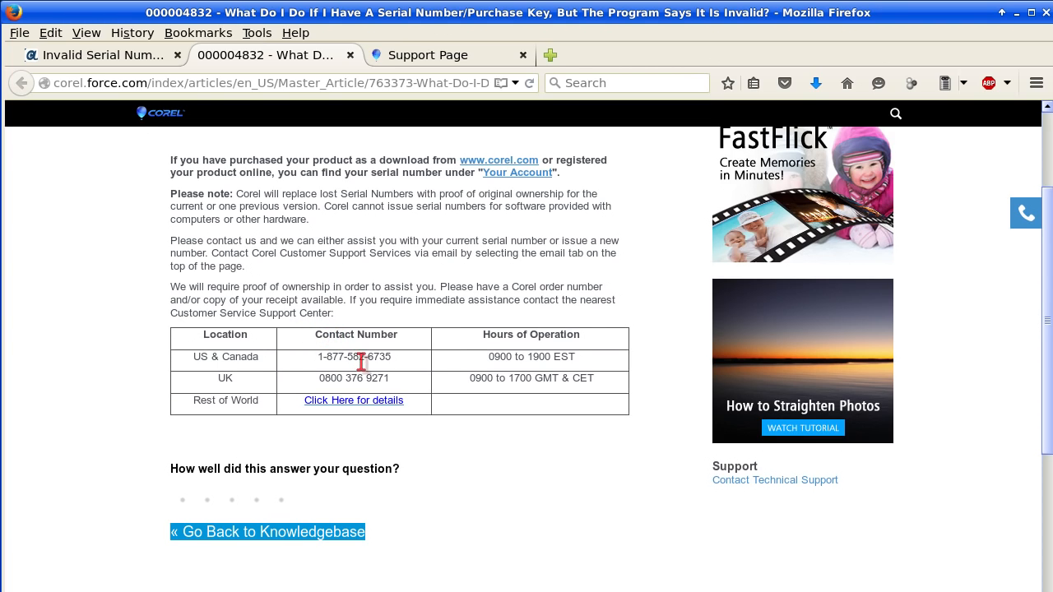
mouse_move(432, 350)
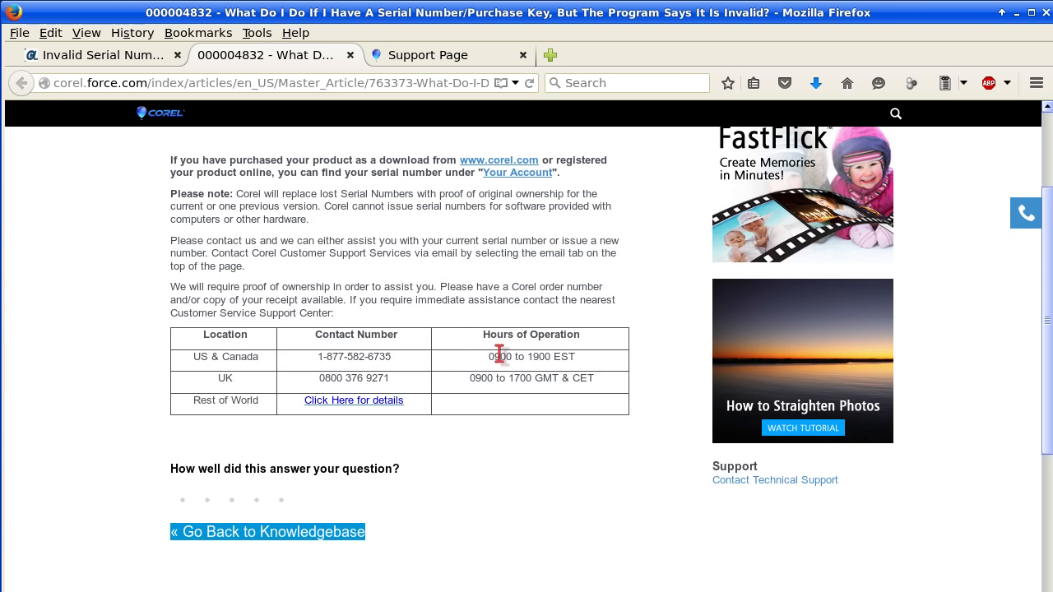
mouse_move(407, 387)
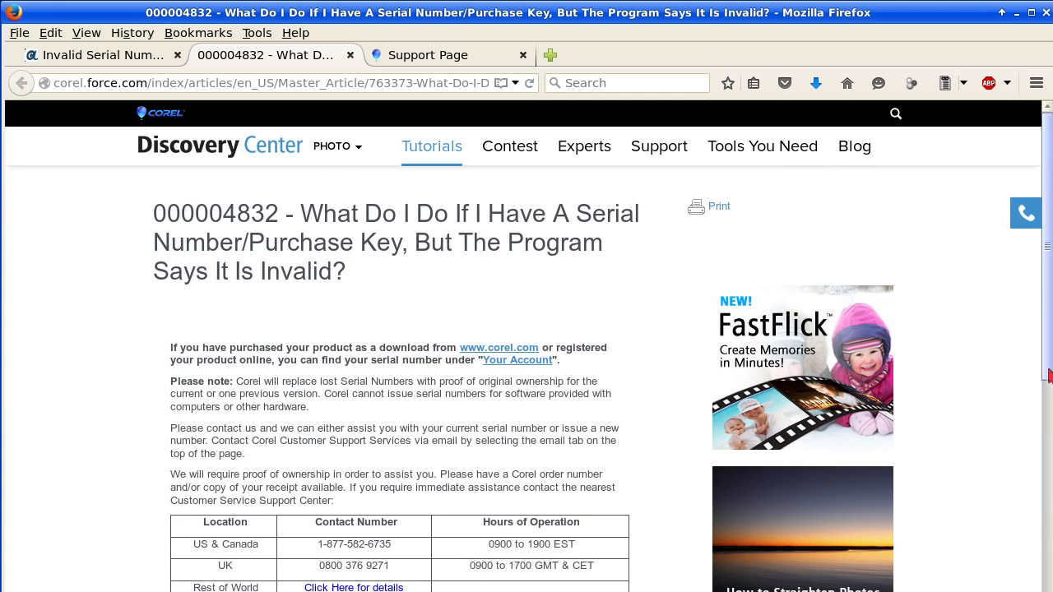
mouse_move(387, 126)
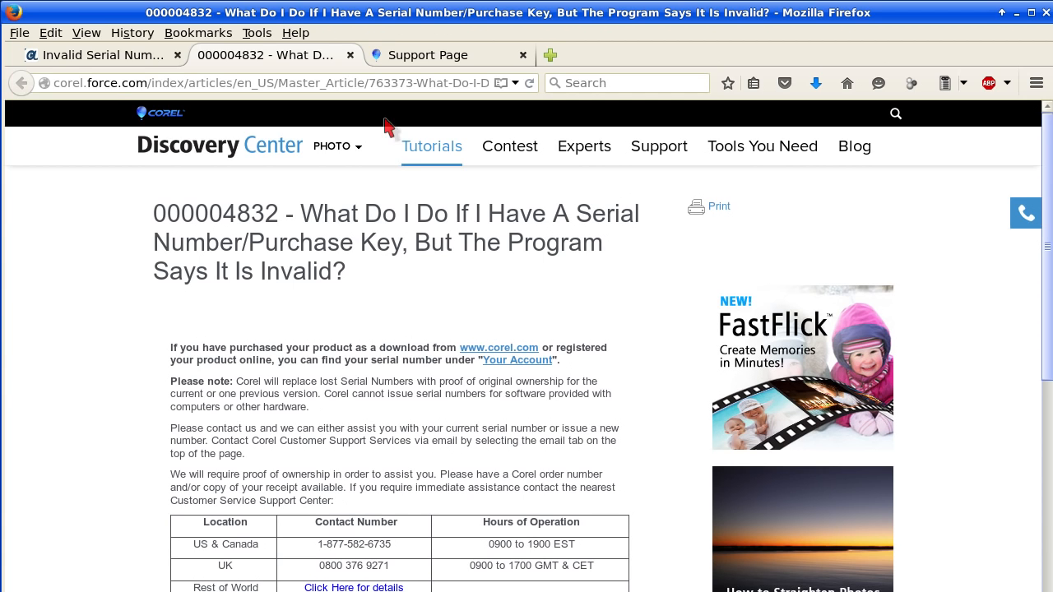
Browse the Corel Customer Support welcome page, then return to the Anet Computers 'Invalid Serial Number' article.
click(427, 54)
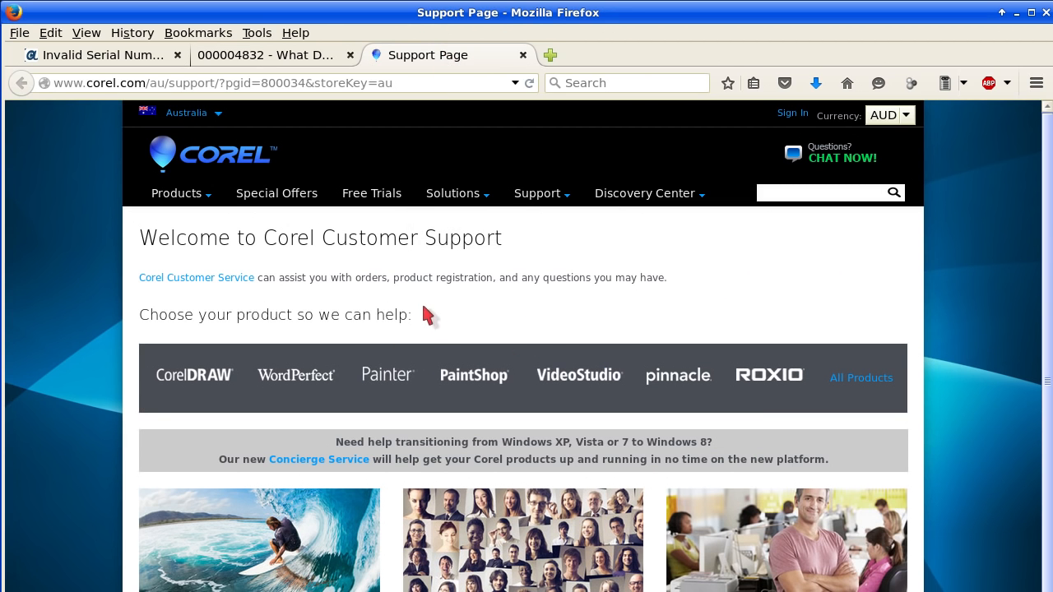
scroll(down, 3)
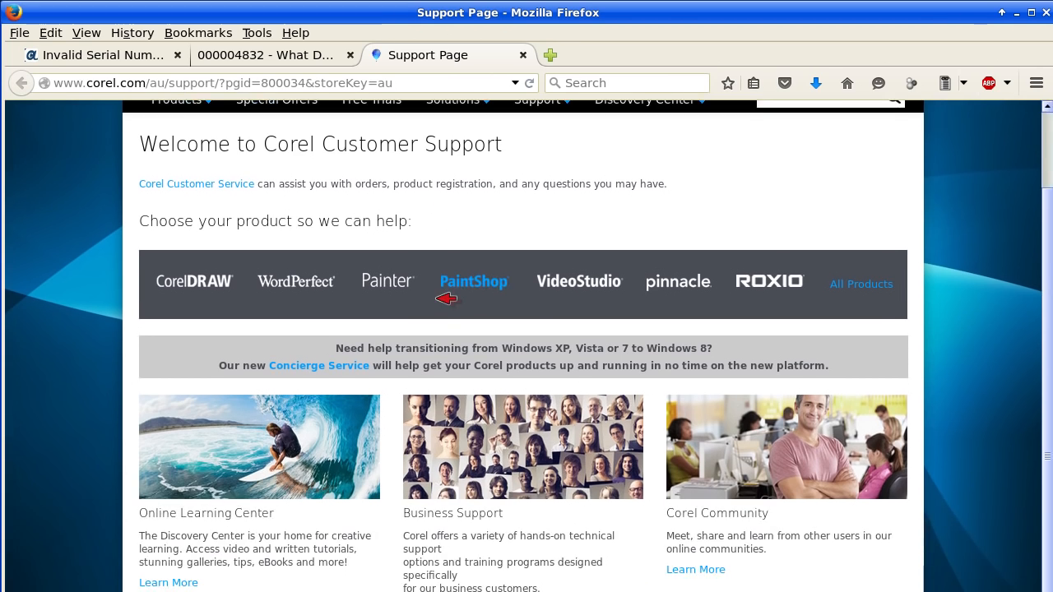
scroll(down, 3)
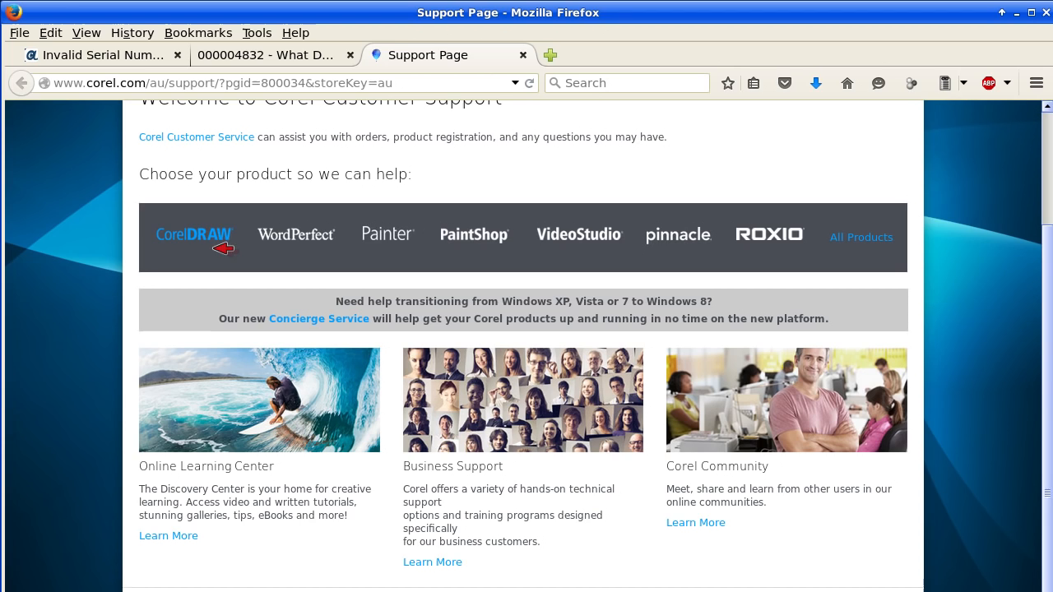
mouse_move(474, 234)
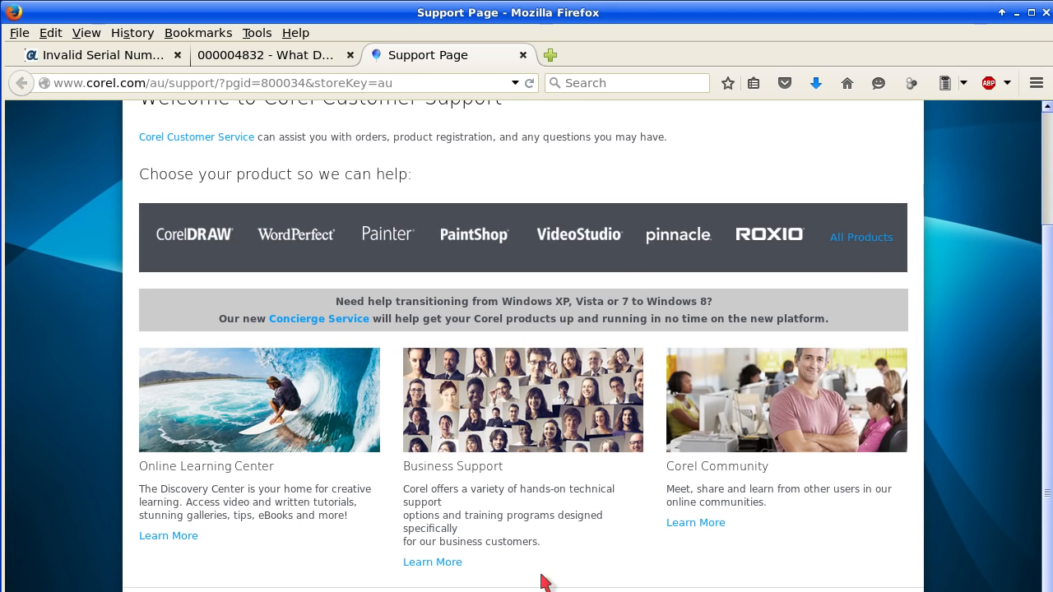
scroll(down, 3)
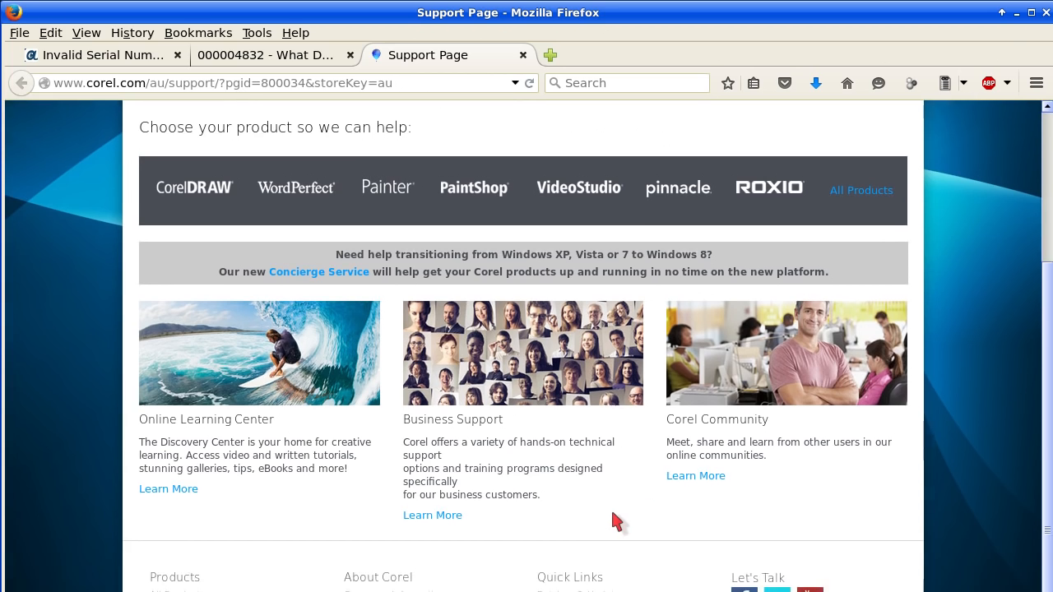
scroll(down, 3)
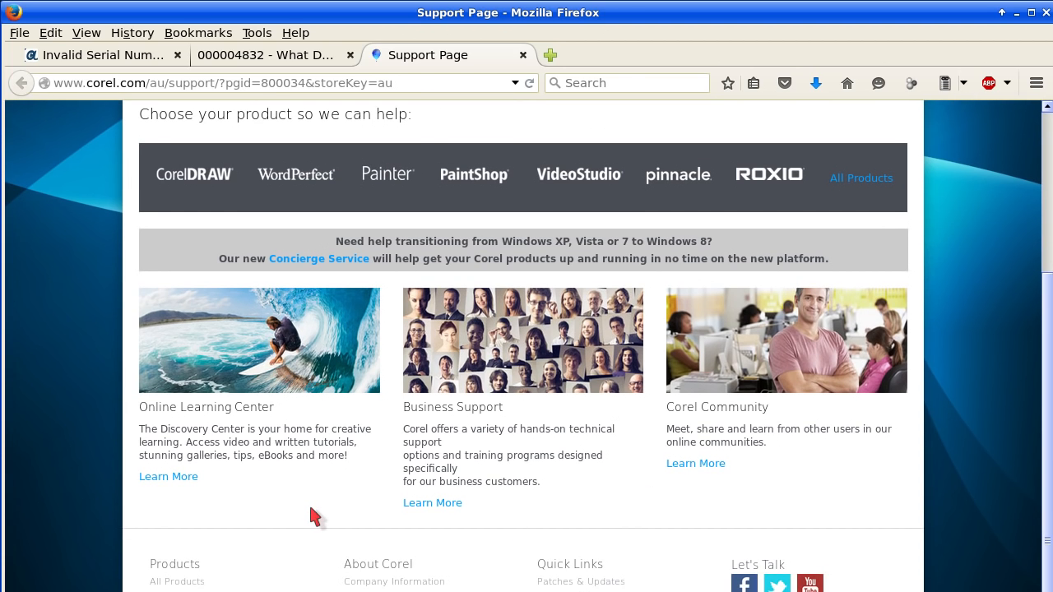
mouse_move(598, 428)
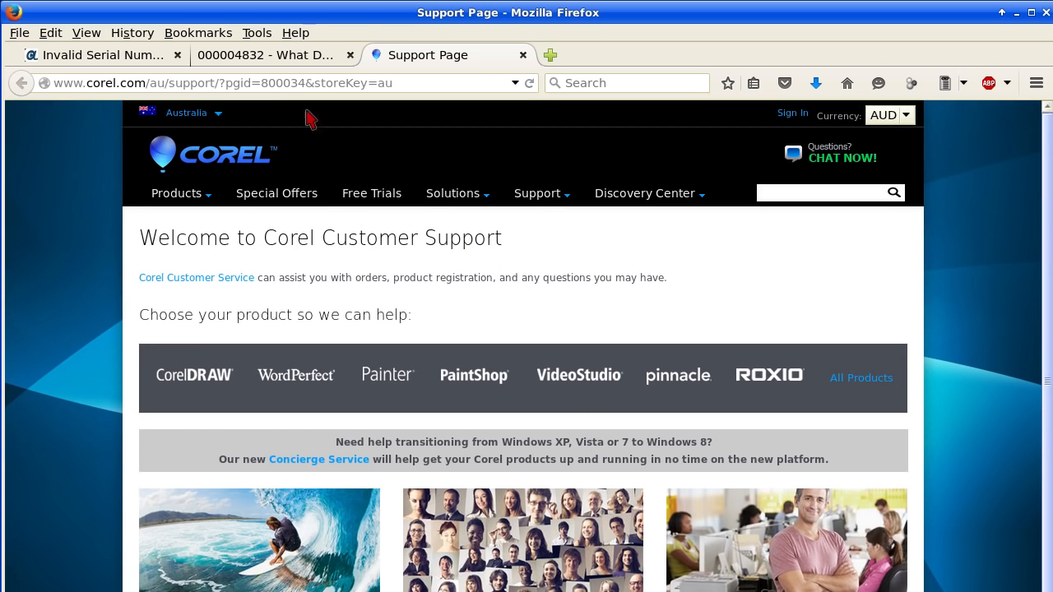
click(264, 55)
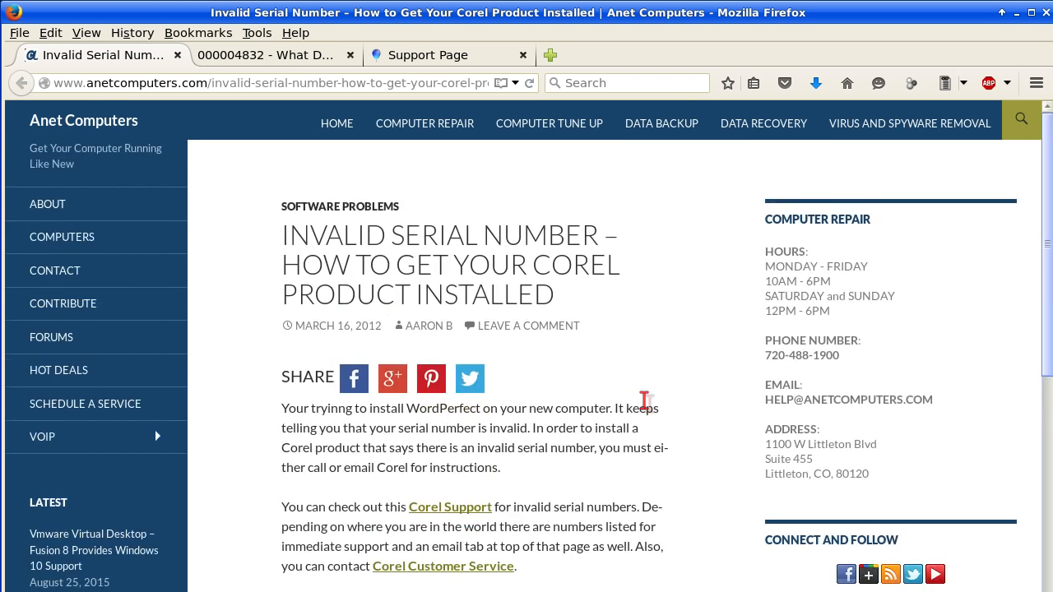
mouse_move(625, 343)
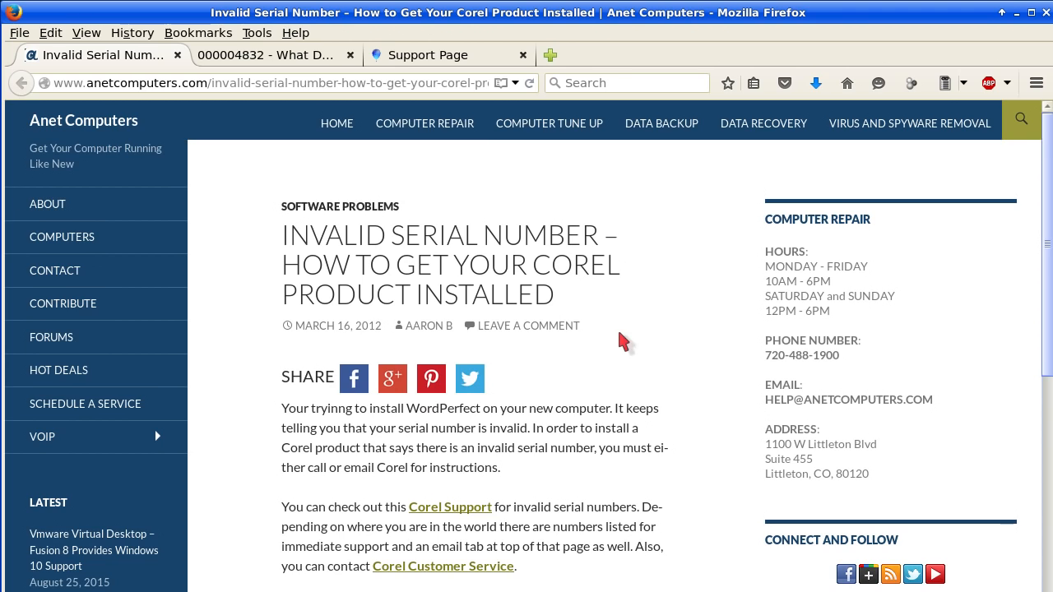
Switch to the '000004832 - What Do I Do' Corel knowledgebase article tab.
click(268, 54)
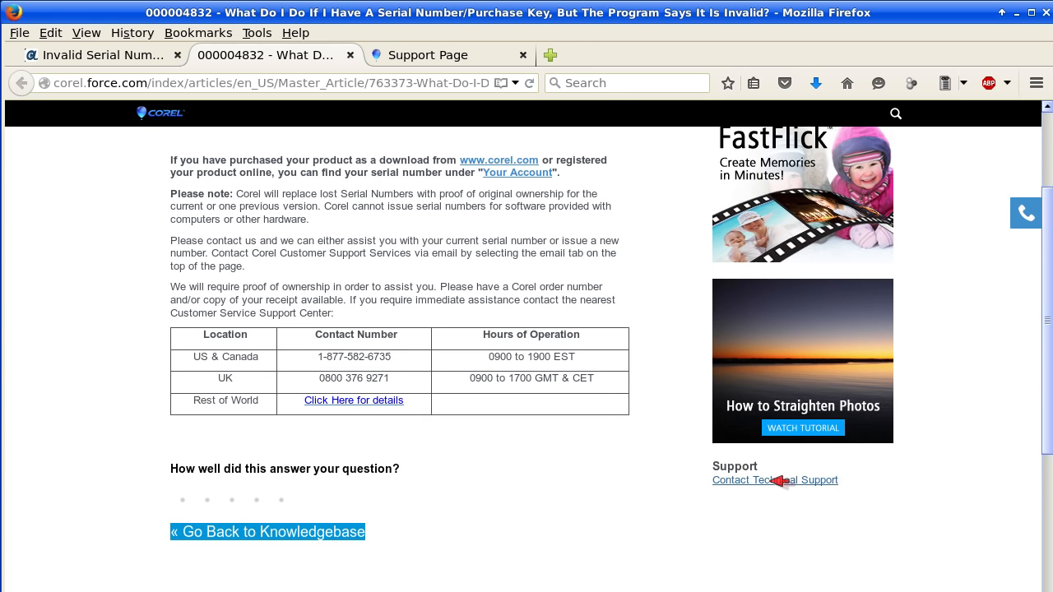
Follow the 'Contact Technical Support' link to the Corel Technical Support welcome page.
click(775, 479)
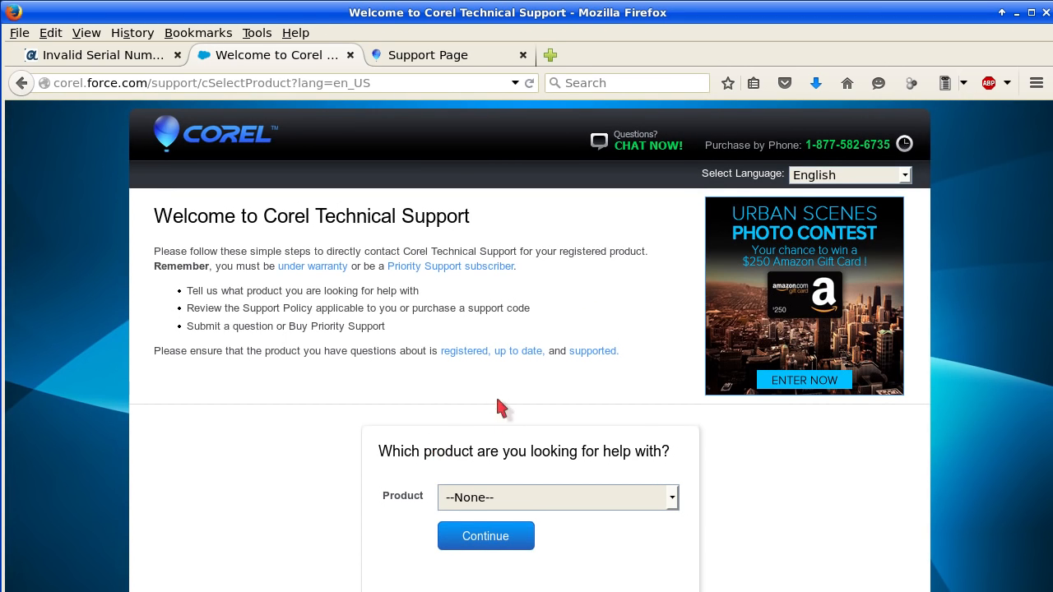
mouse_move(492, 414)
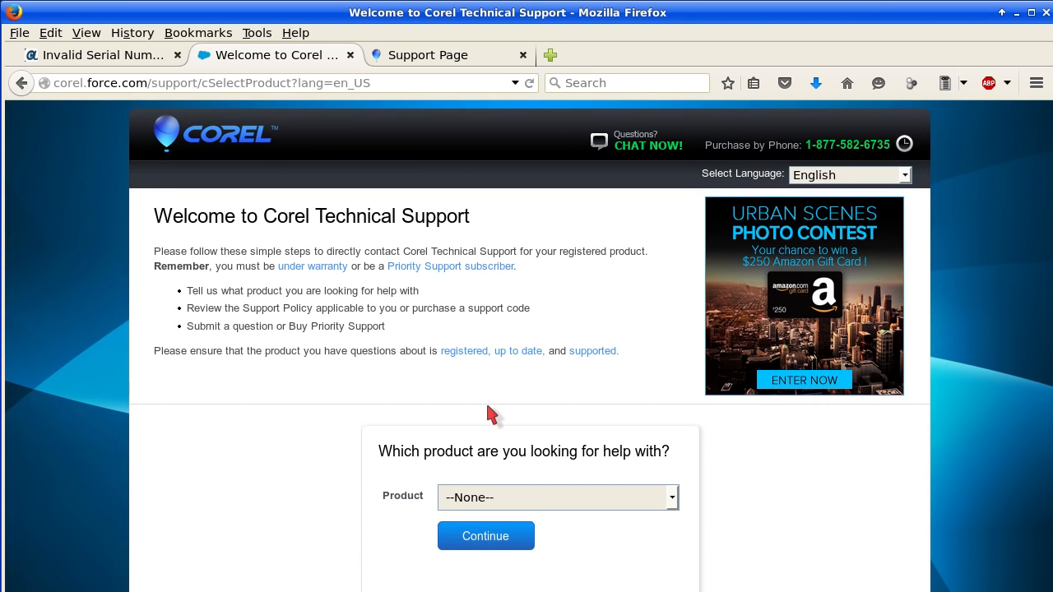
mouse_move(494, 368)
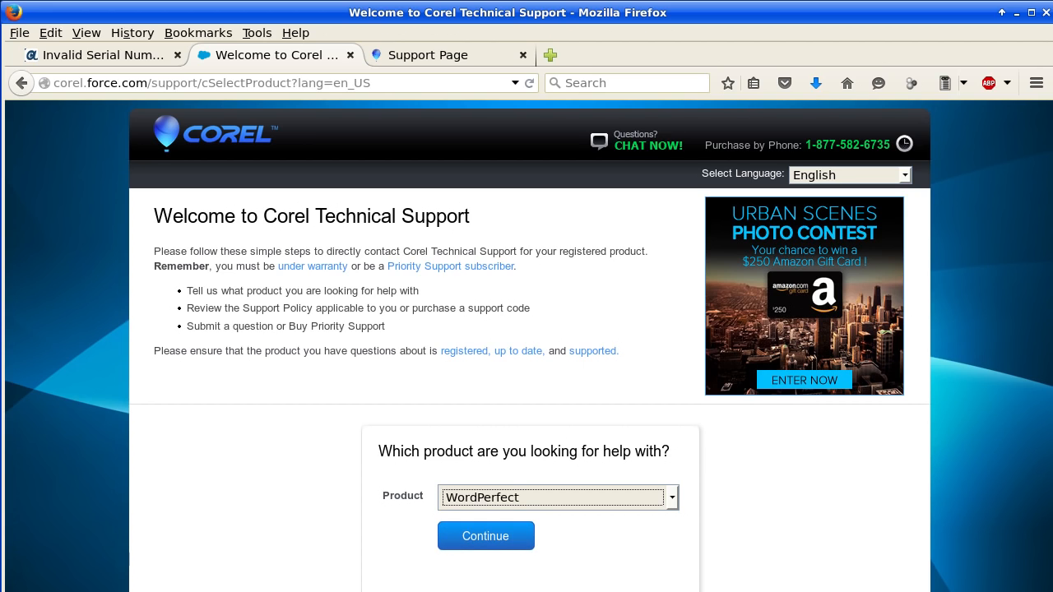
Continue to the WordPerfect support options, scroll through them, then return to the Anet Computers article.
click(485, 535)
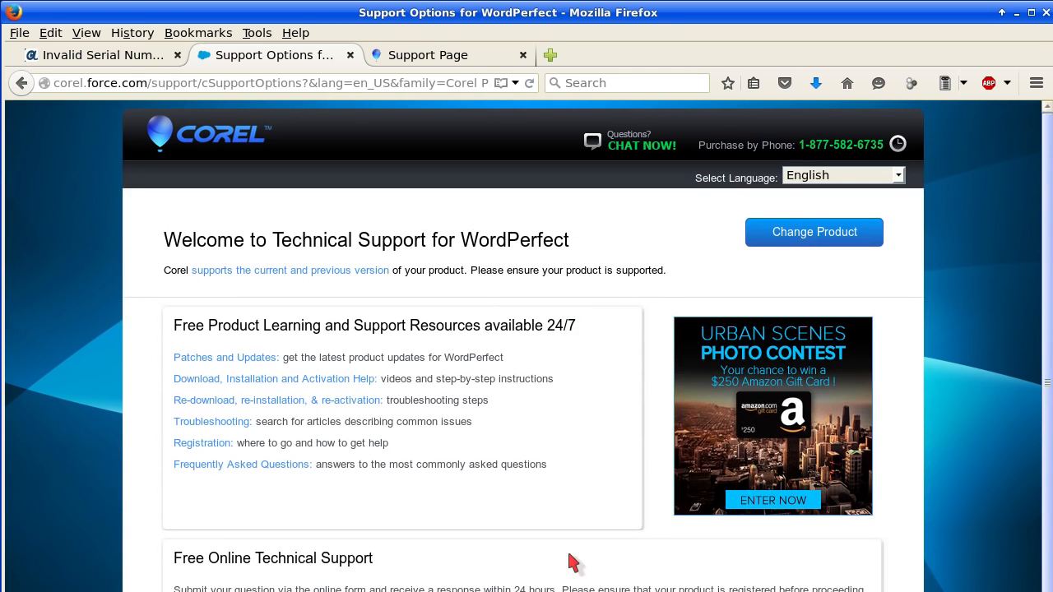
scroll(down, 3)
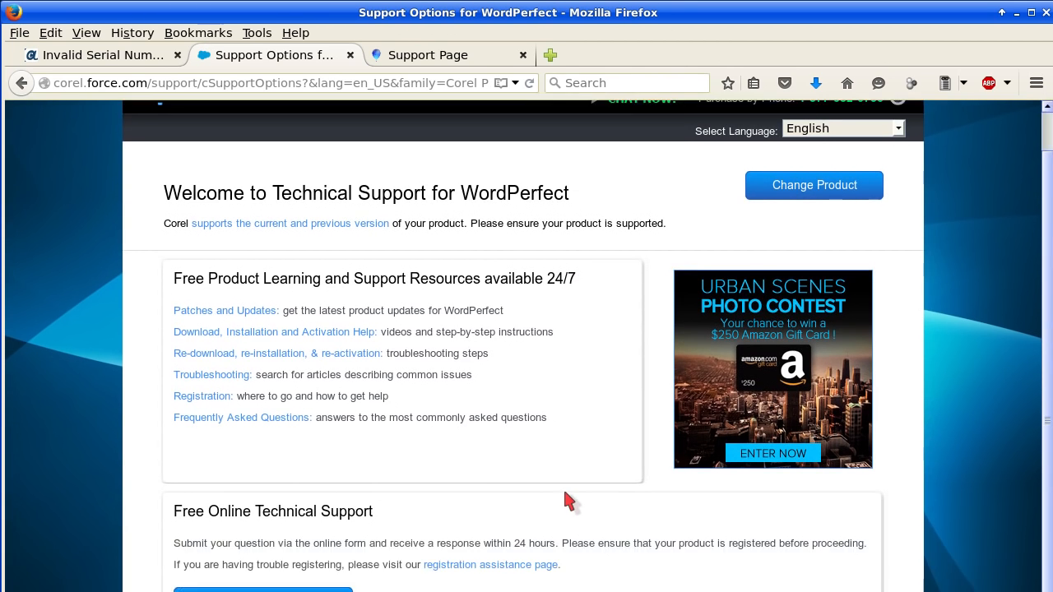
scroll(down, 3)
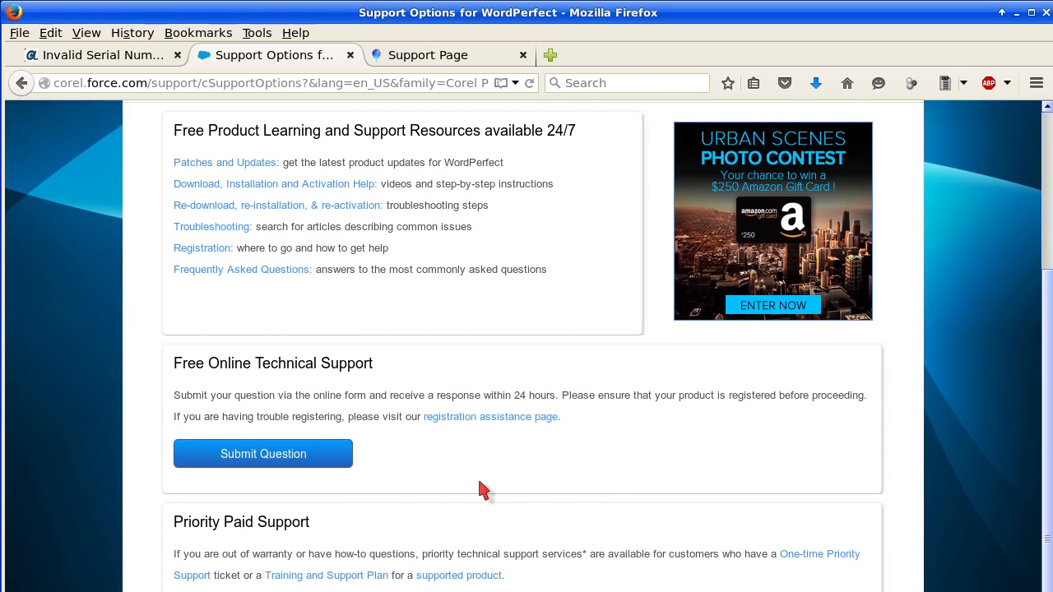
mouse_move(330, 454)
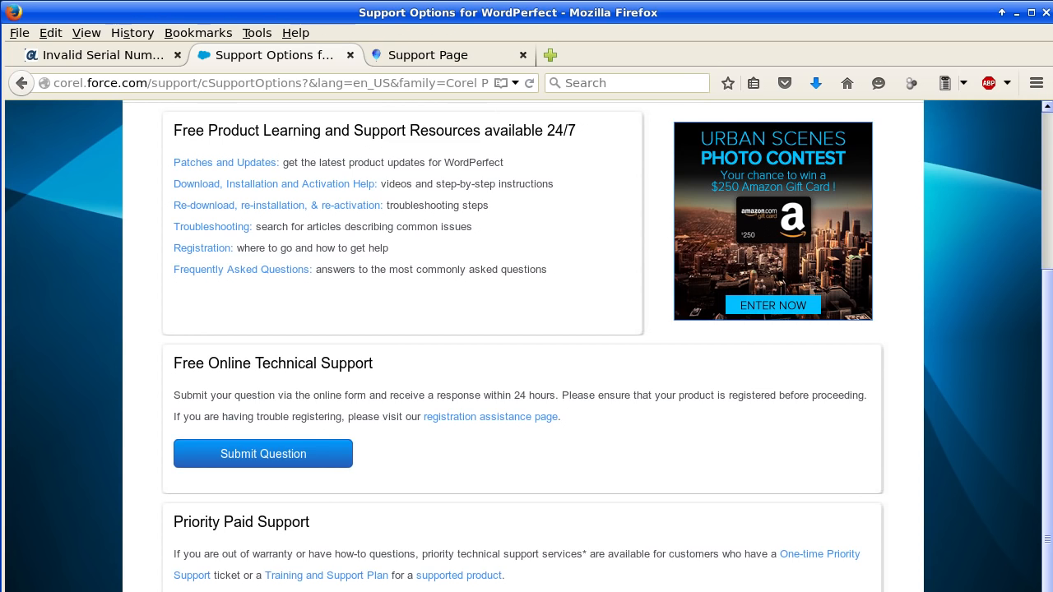
mouse_move(344, 370)
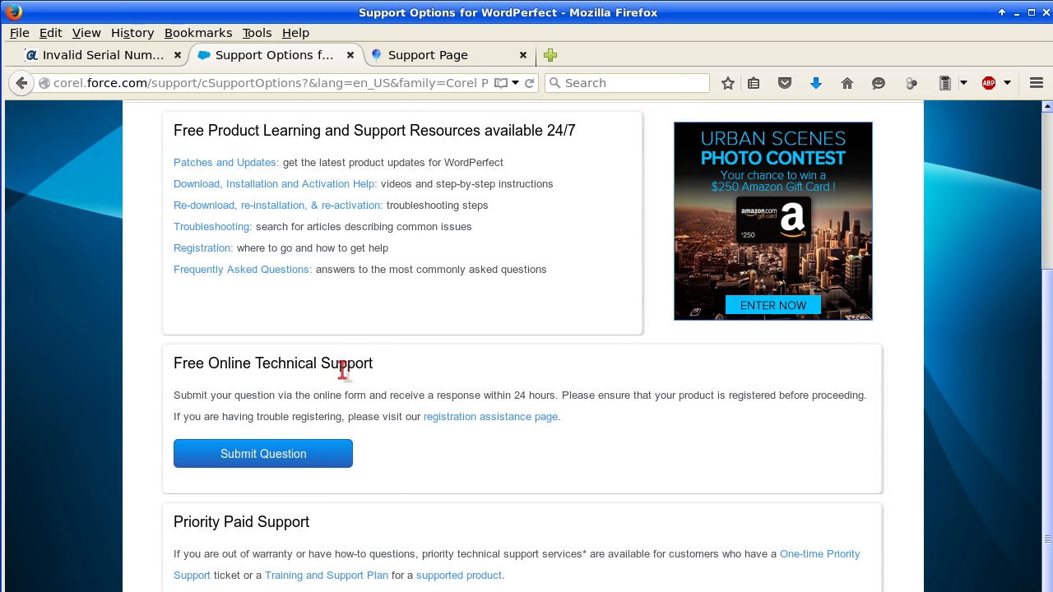
mouse_move(405, 490)
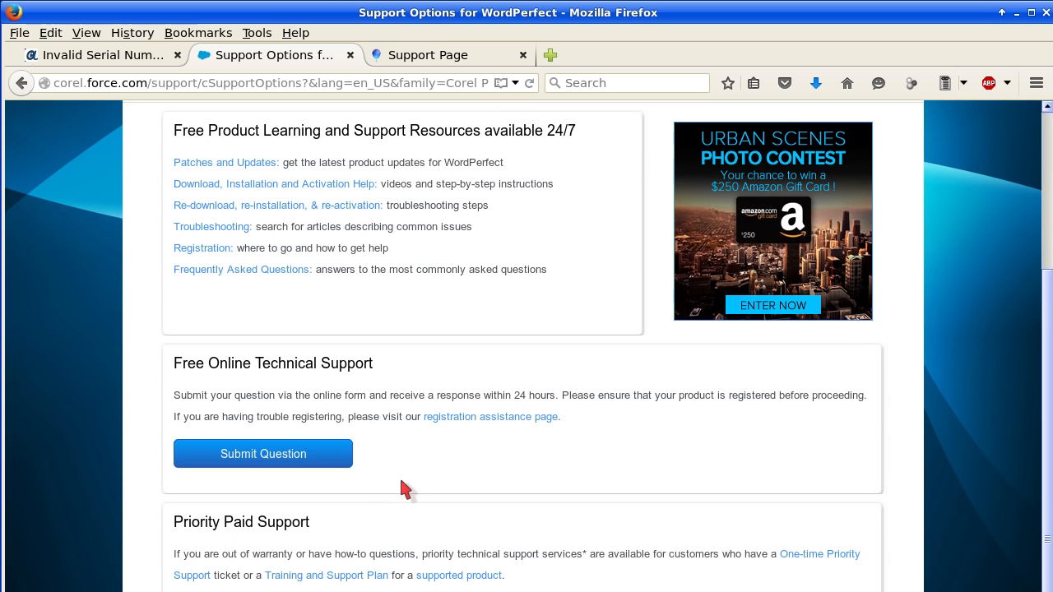
mouse_move(401, 497)
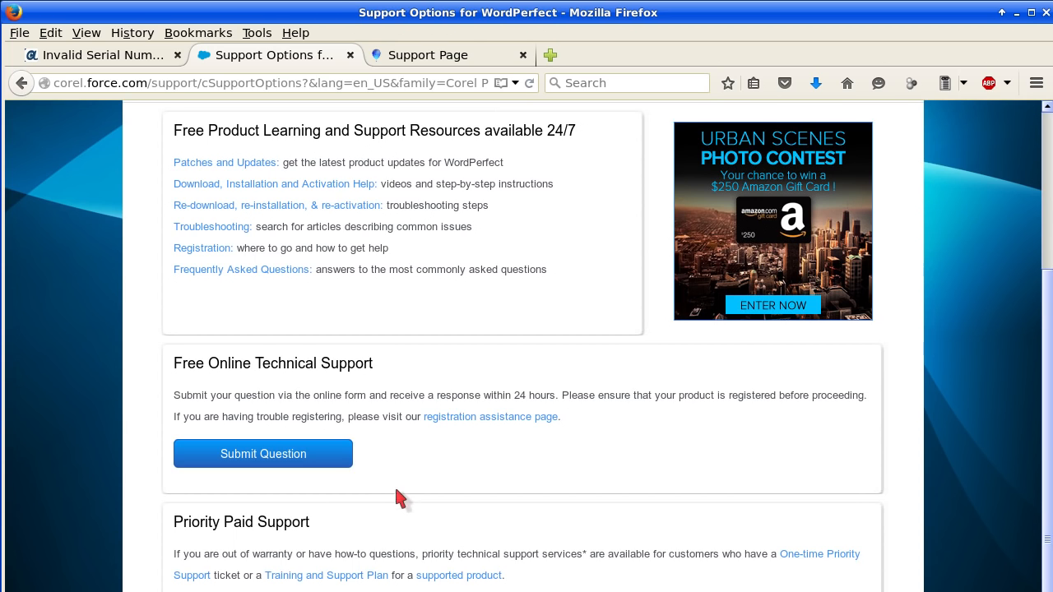
mouse_move(417, 532)
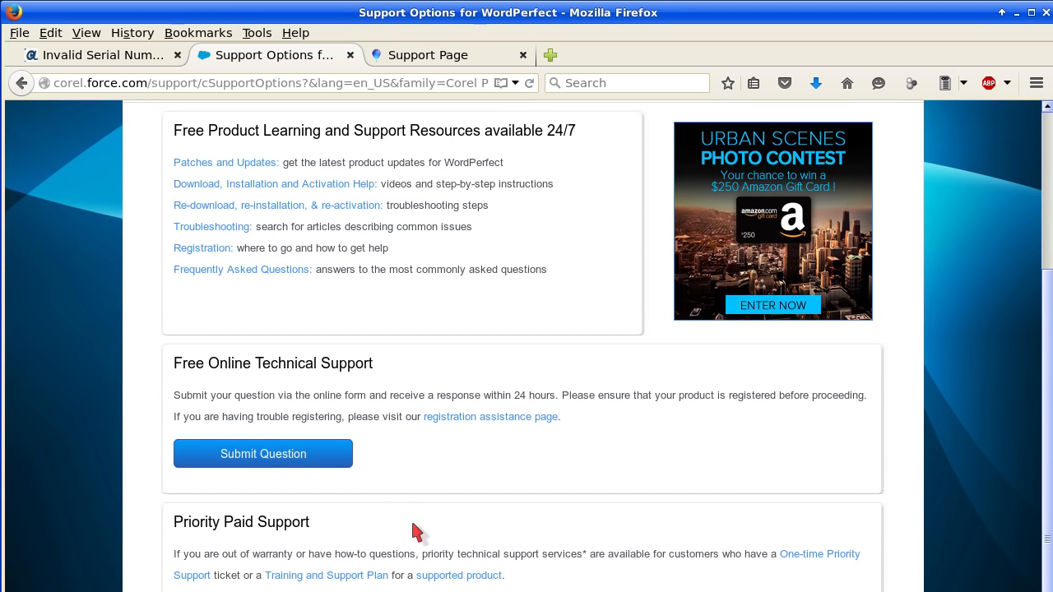
mouse_move(136, 74)
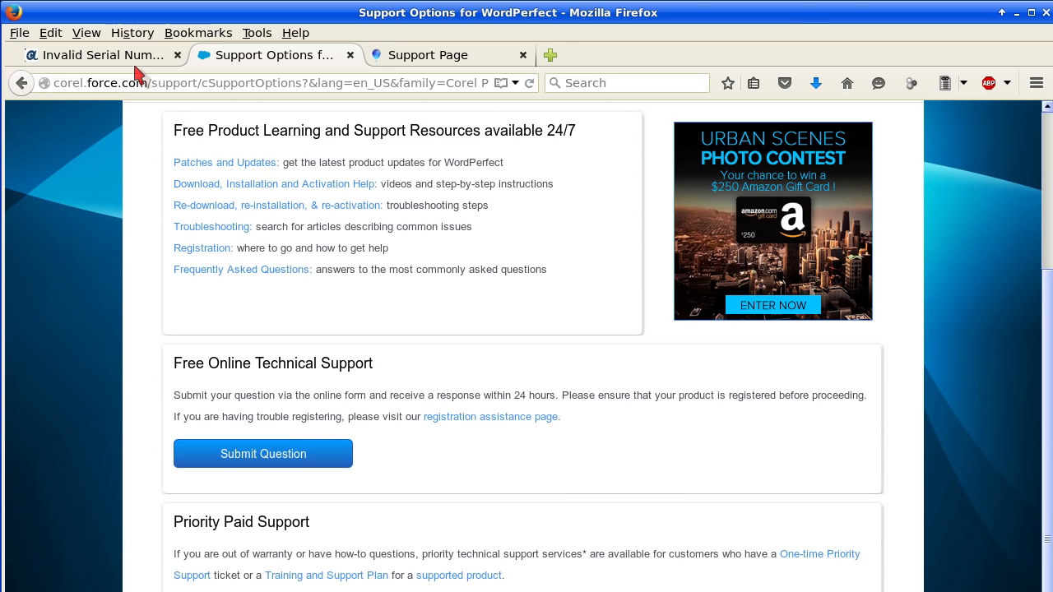
click(99, 55)
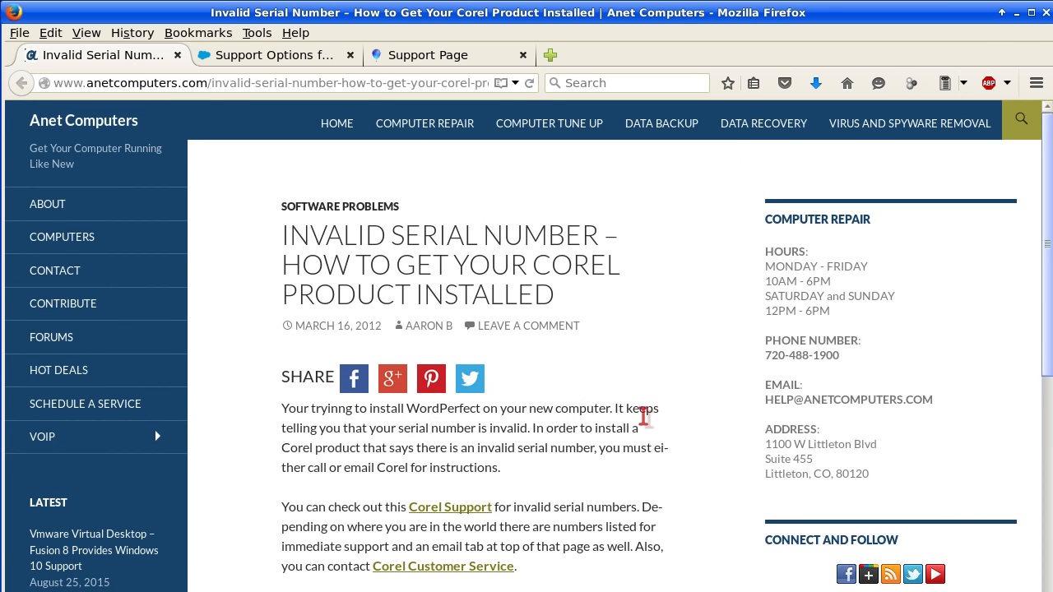